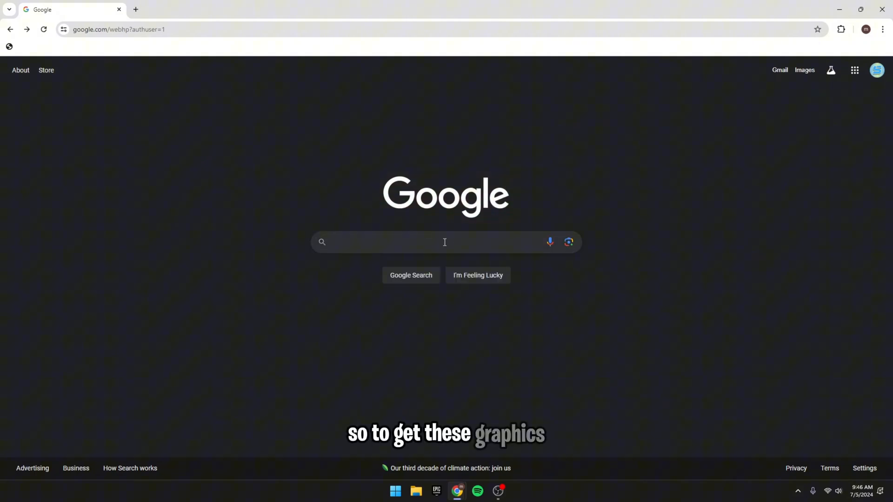
Search Google for 'Nvidia Profile Inspector' and open the Orbmu2k GitHub releases result
text(Nvidia Profile Inspector)
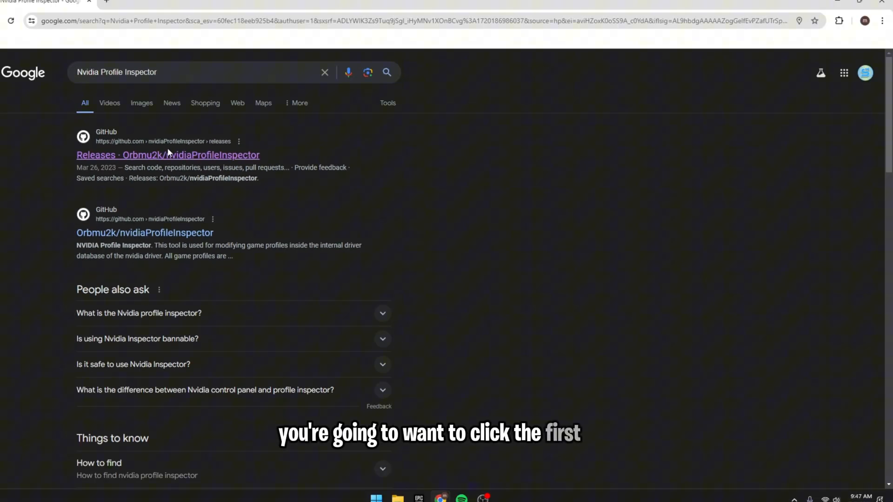
click(168, 155)
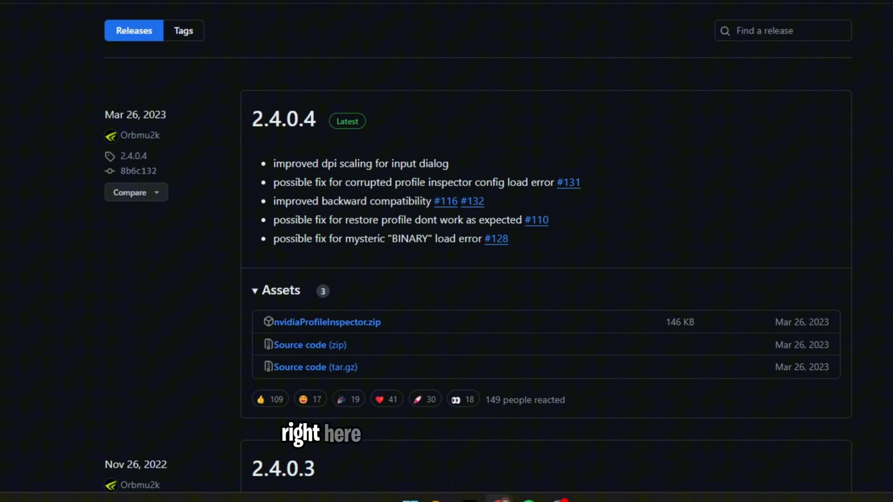
Download nvidiaProfileInspector.zip from the 2.4.0.4 release assets
click(324, 321)
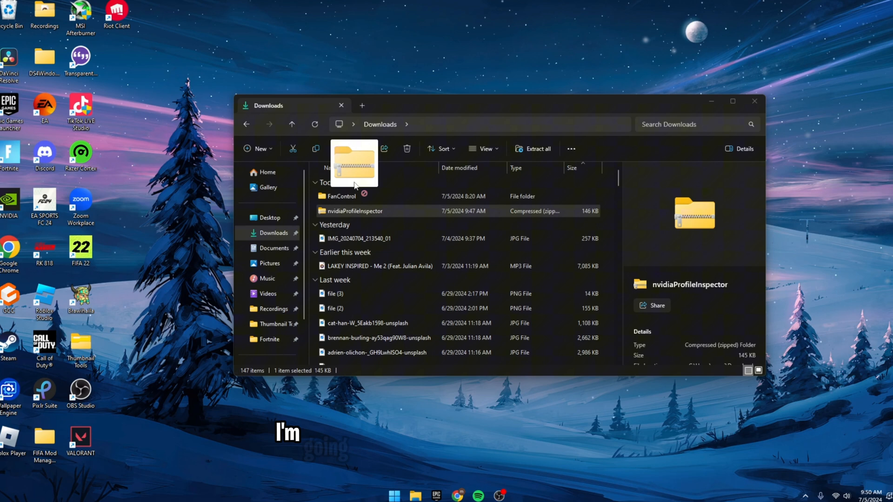
Move the zip to the desktop, then launch nvidiaProfileInspector.exe from its folder
drag(352, 210, 114, 60)
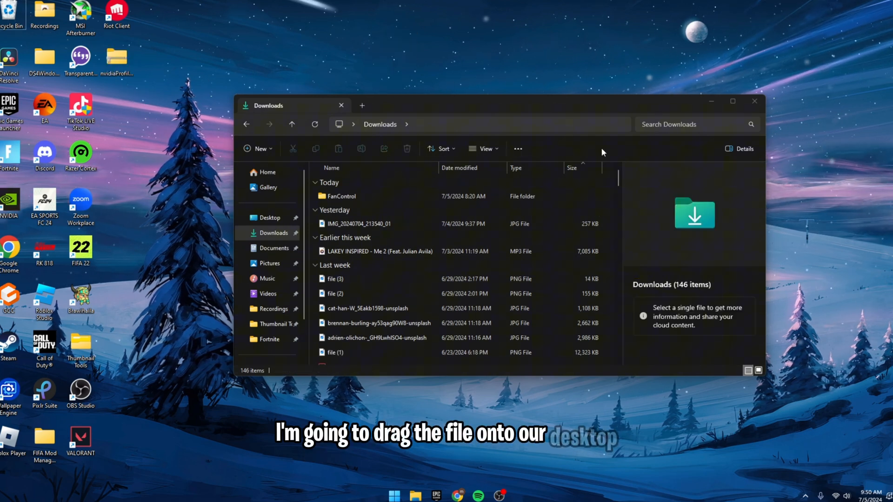
click(710, 101)
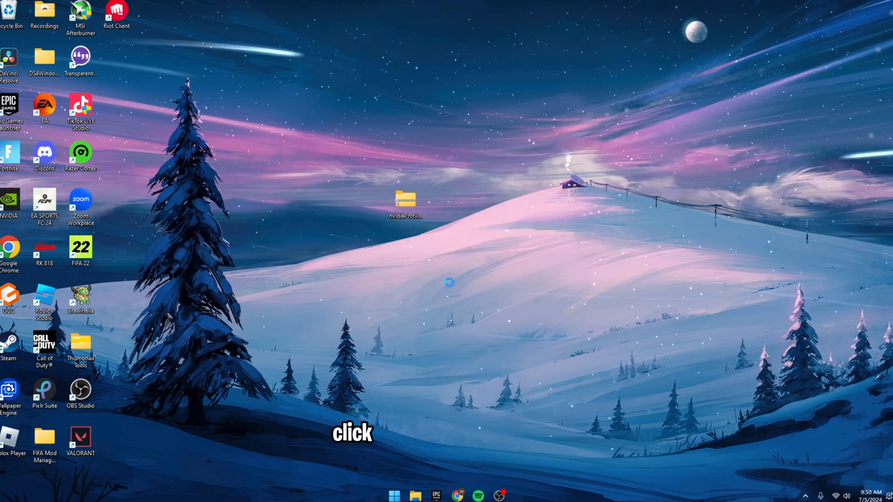
double_click(405, 200)
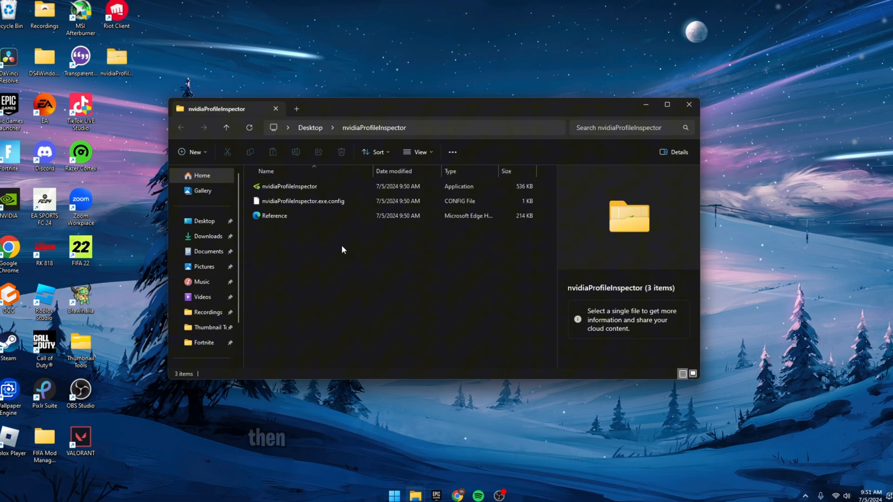
click(289, 186)
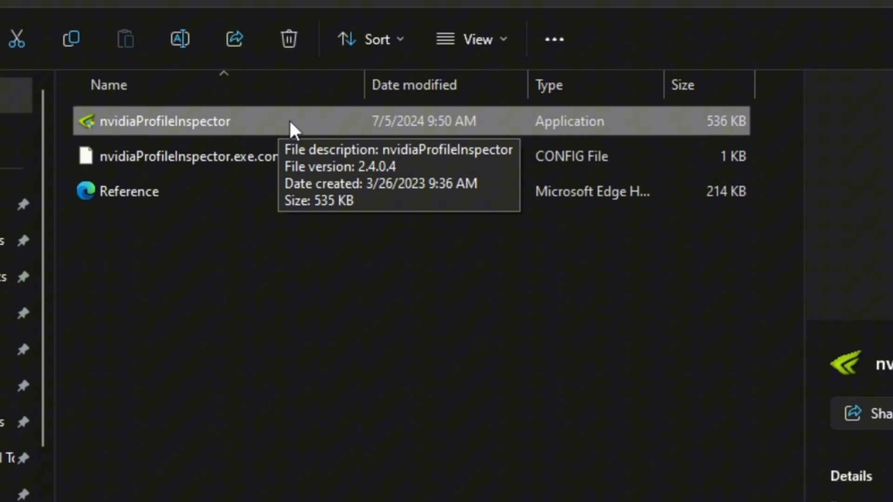
double_click(162, 121)
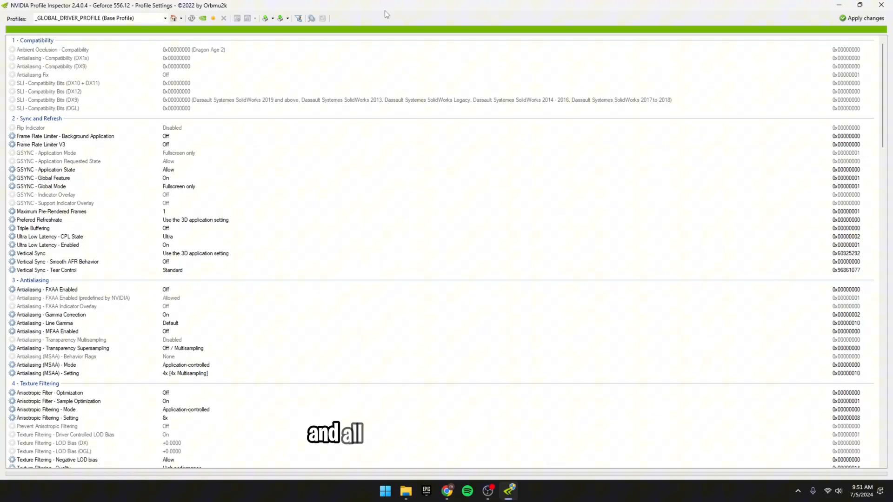
click(860, 5)
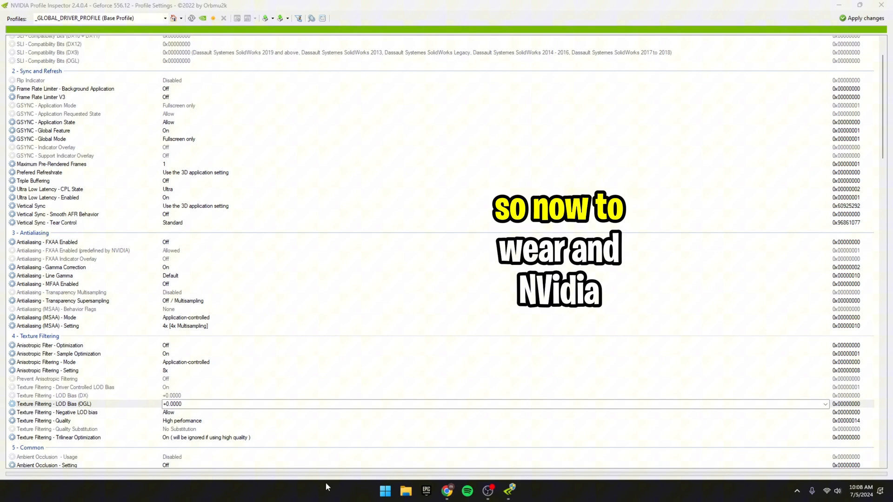
mouse_move(319, 279)
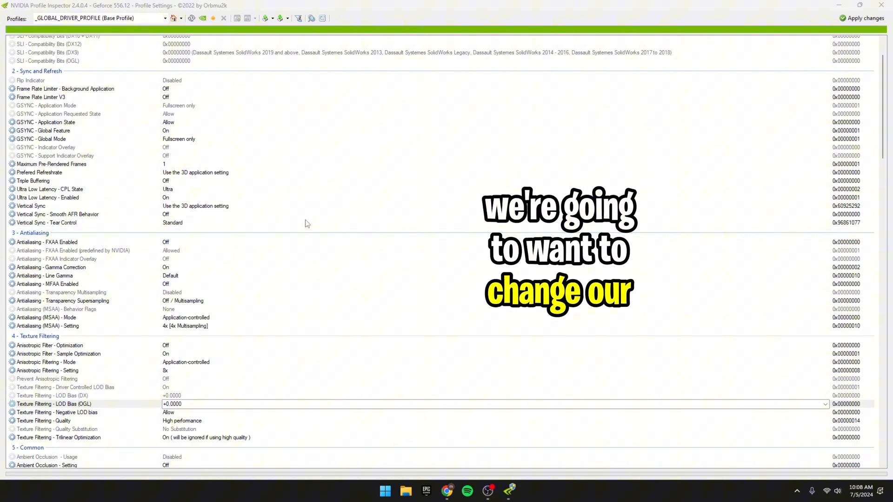
click(99, 18)
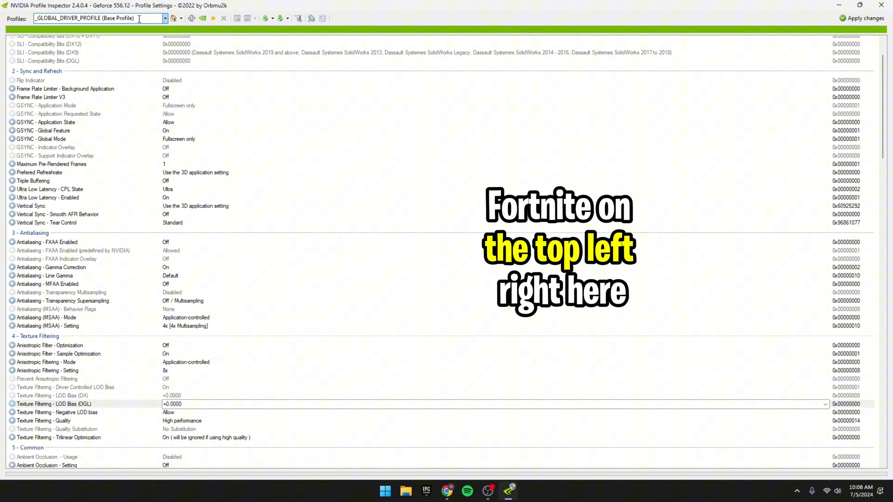
Type 'fortn' in the Profiles box to find and load the Fortnite profile
text(fi)
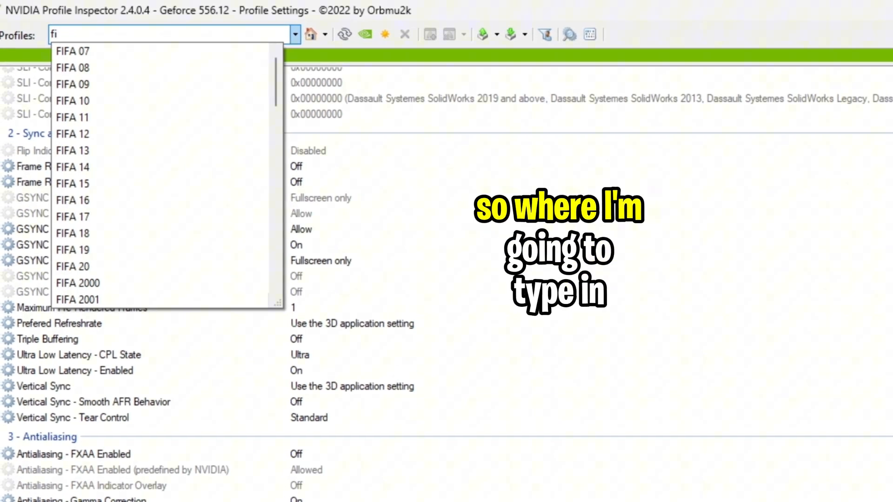
text(ortnite)
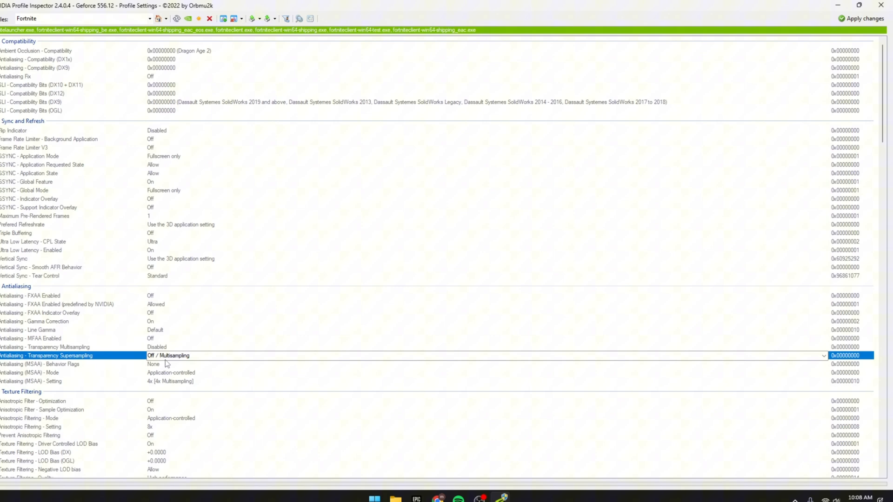
mouse_move(811, 366)
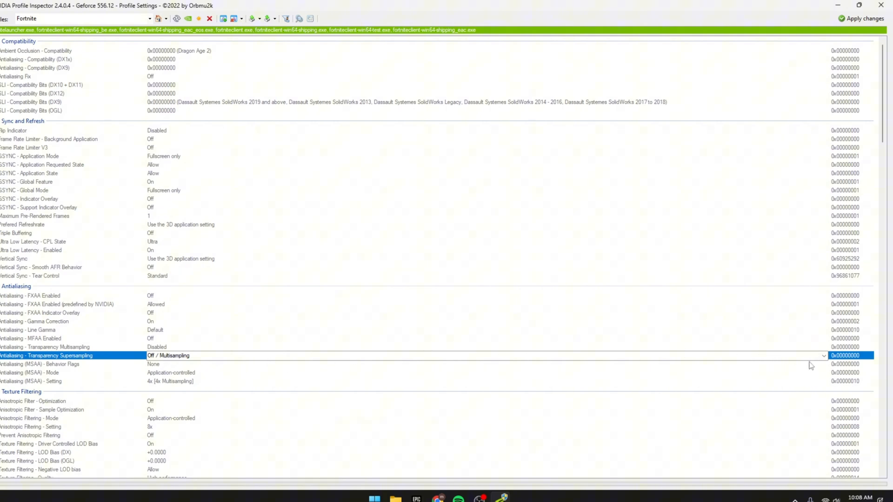
Set Antialiasing - Transparency Supersampling to 0x00000008 AA_MODE_REPLAY_MODE_ALL
click(824, 355)
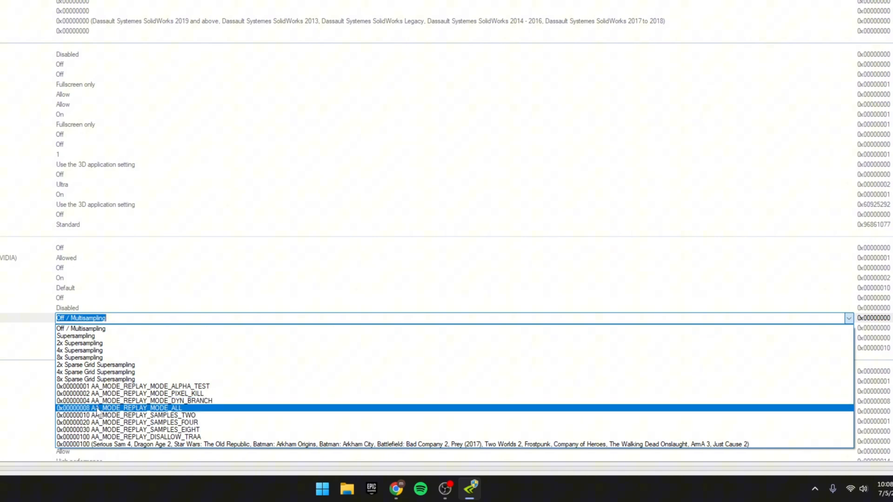
click(119, 409)
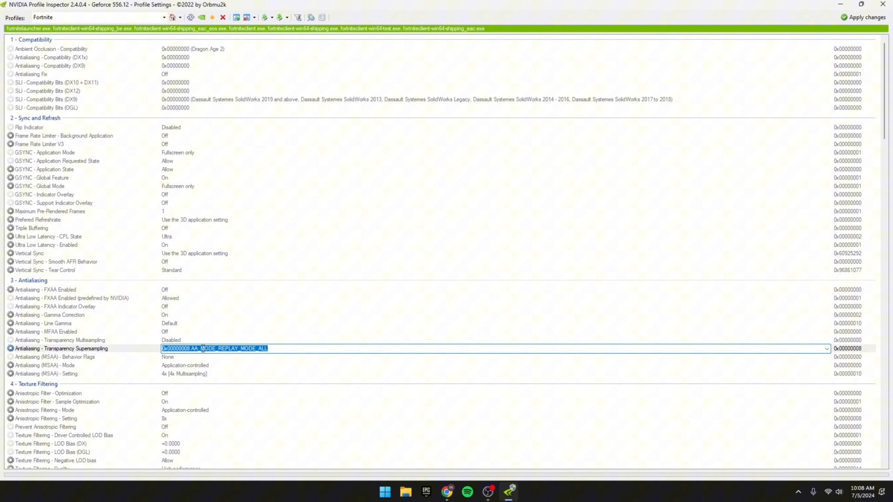
scroll(down, 3)
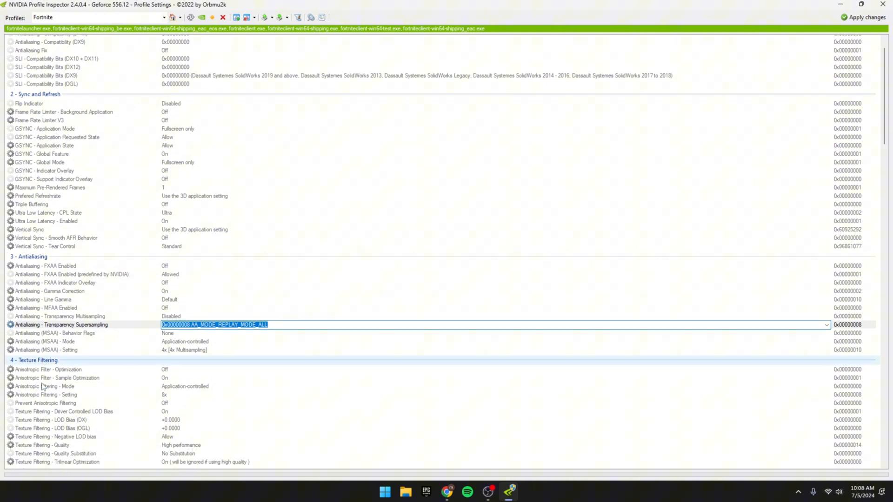
scroll(down, 3)
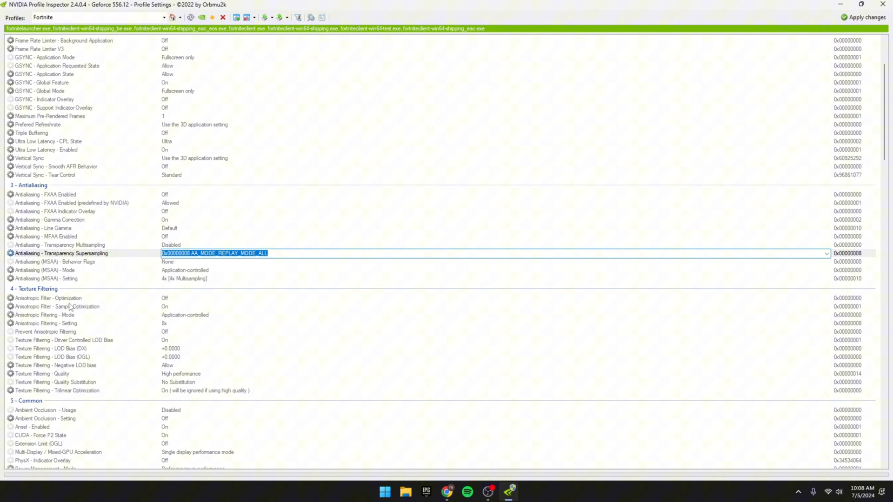
click(64, 340)
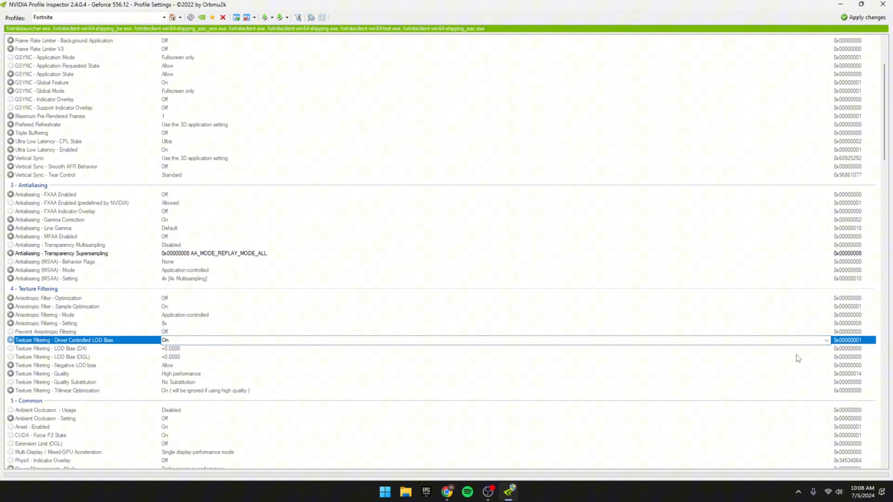
Turn Driver Controlled LOD Bias off and set LOD Bias DX and OGL to +3.0000
click(827, 340)
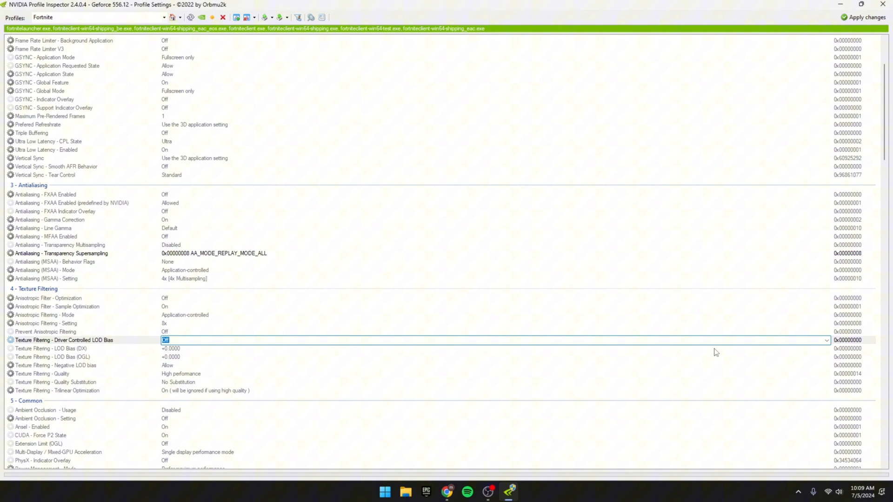
click(51, 348)
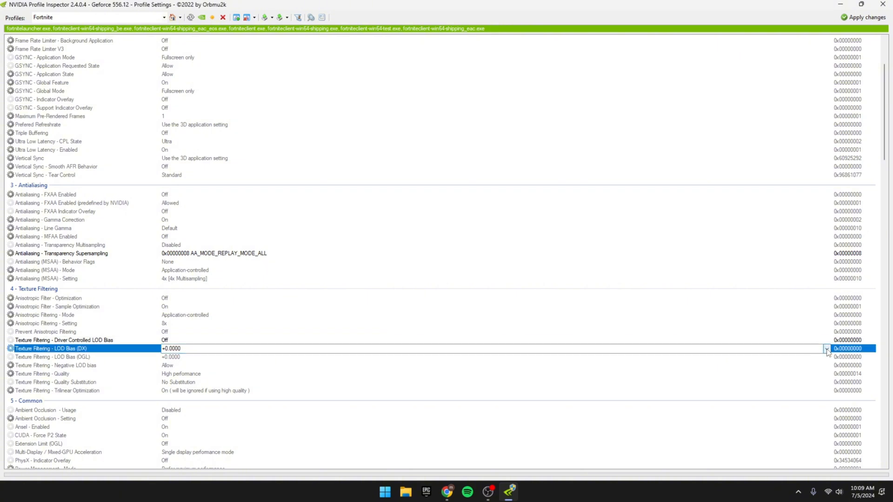
click(826, 348)
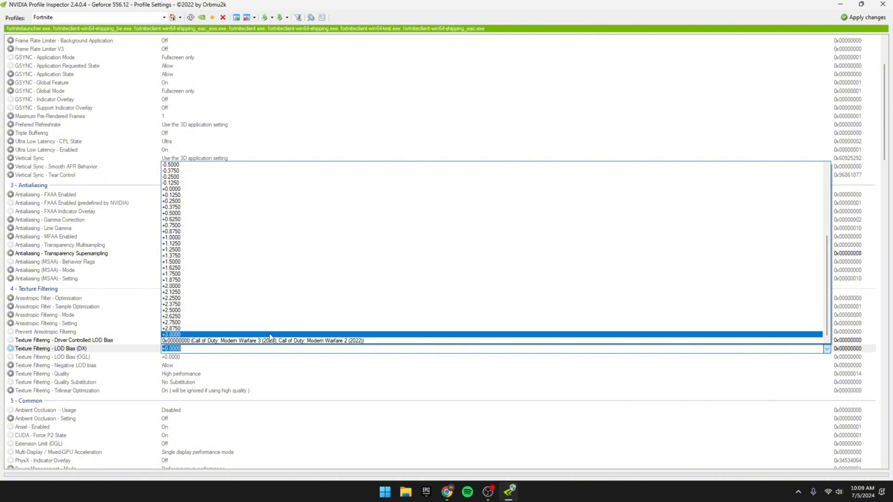
click(172, 334)
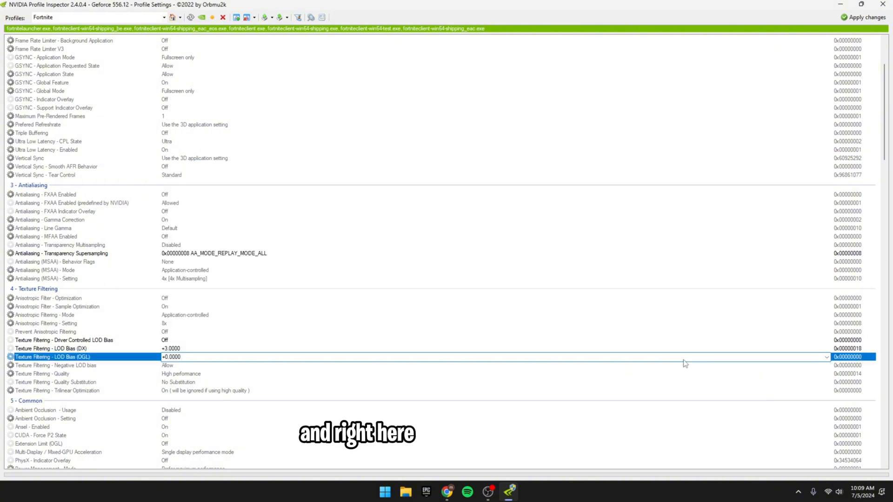
click(826, 357)
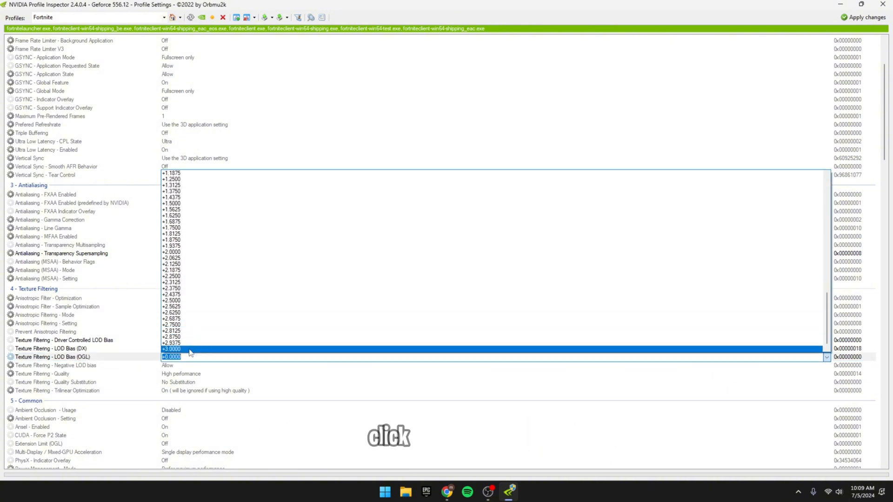
click(170, 349)
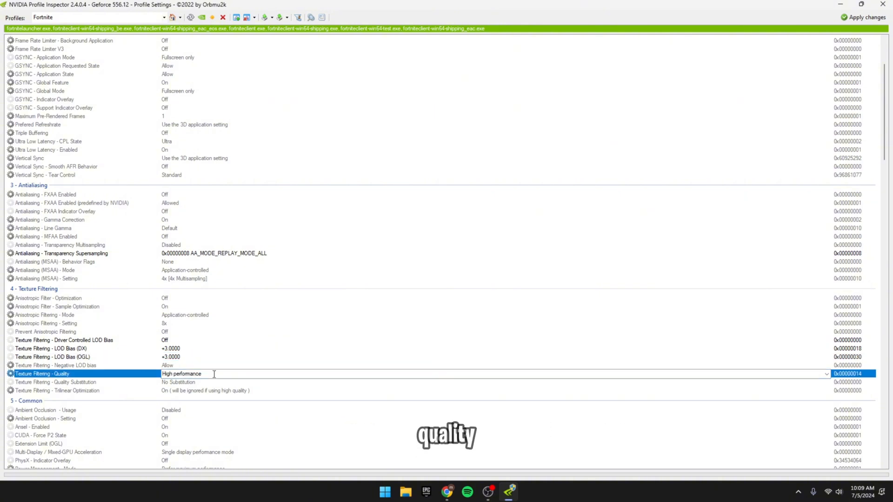
Open the Texture Filtering - Quality dropdown, currently set to High performance
click(826, 373)
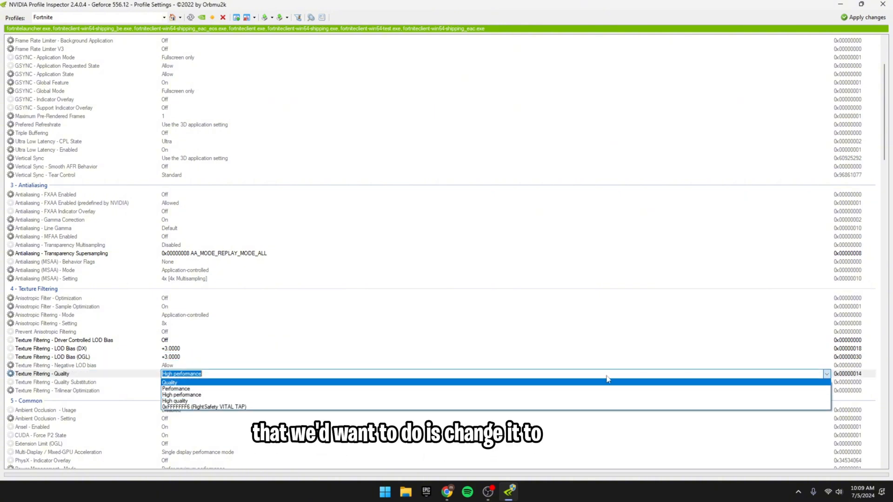
mouse_move(505, 386)
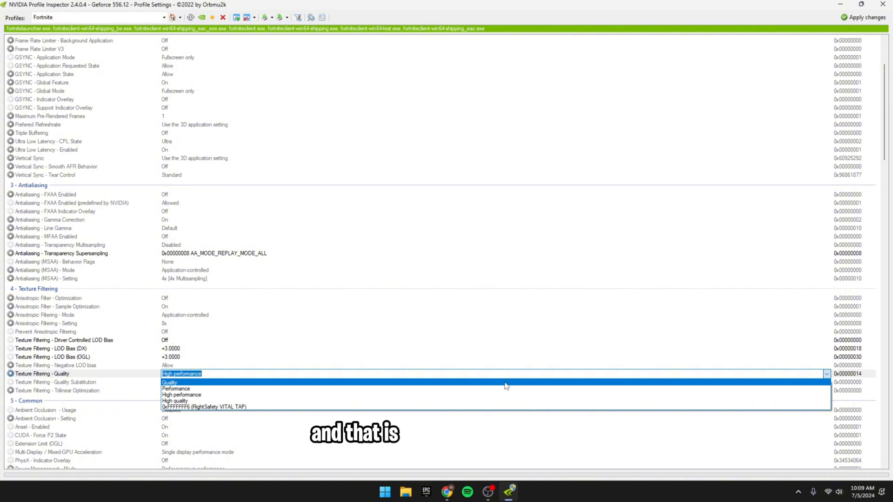
mouse_move(486, 401)
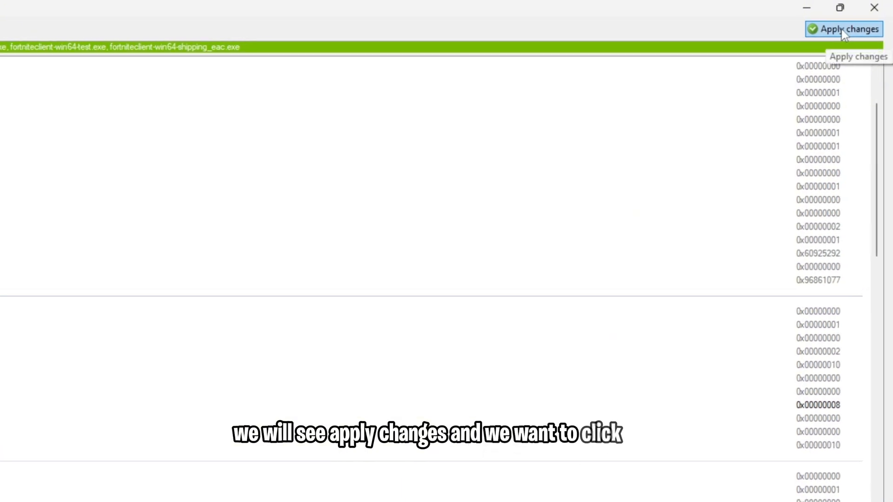
Apply the edited settings to the Fortnite profile
click(847, 29)
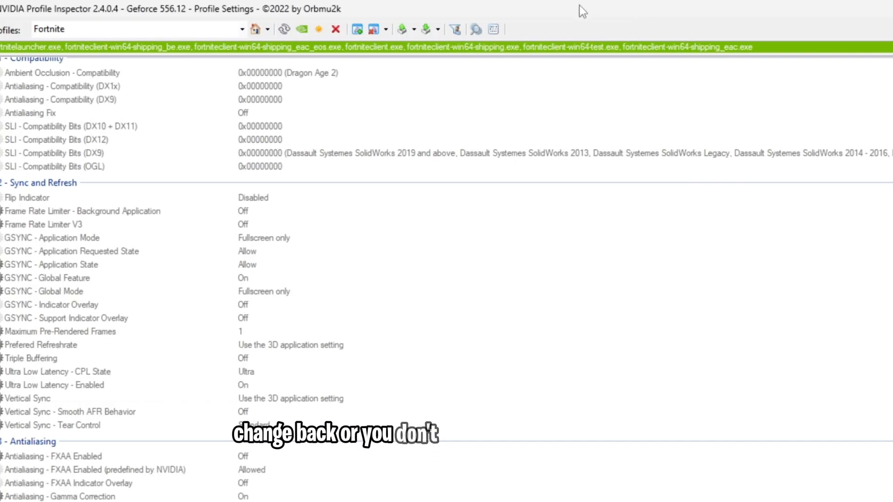
mouse_move(492, 29)
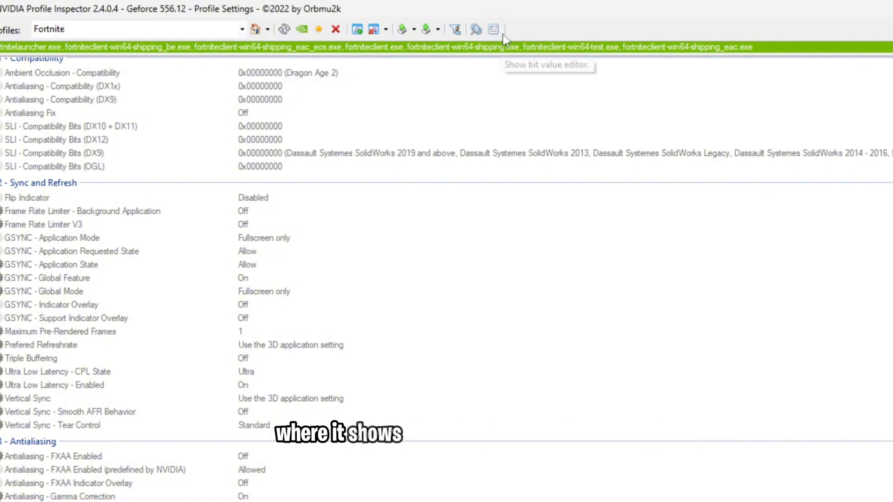
mouse_move(301, 29)
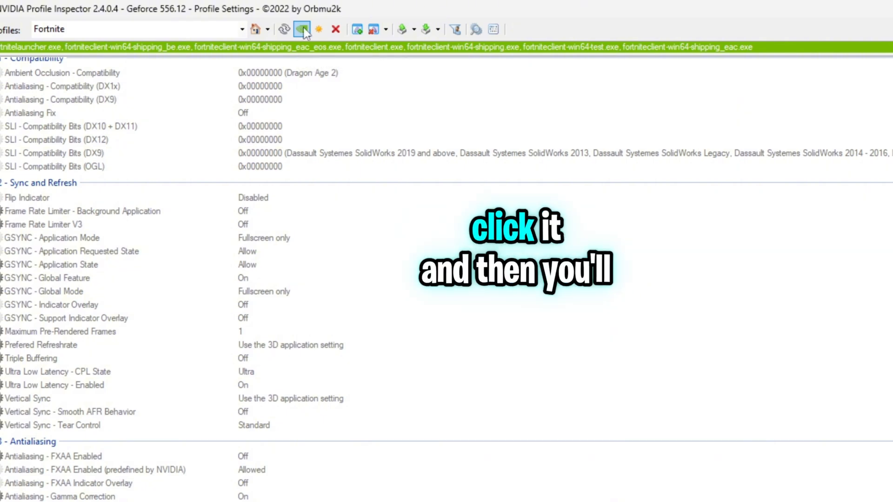
click(302, 29)
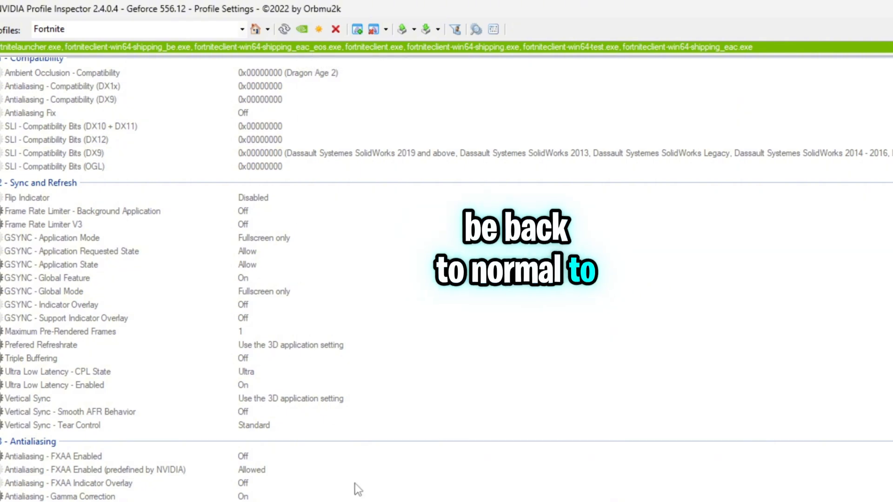